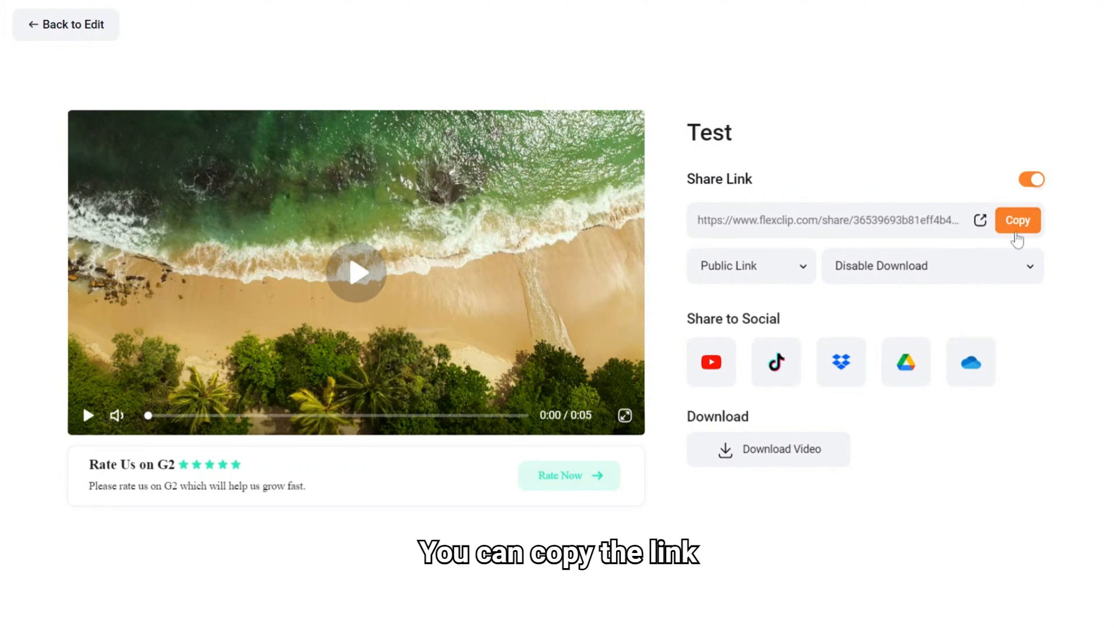
# Copy the Test project's share link from Home, then open its Share setting
pyautogui.click(749, 266)
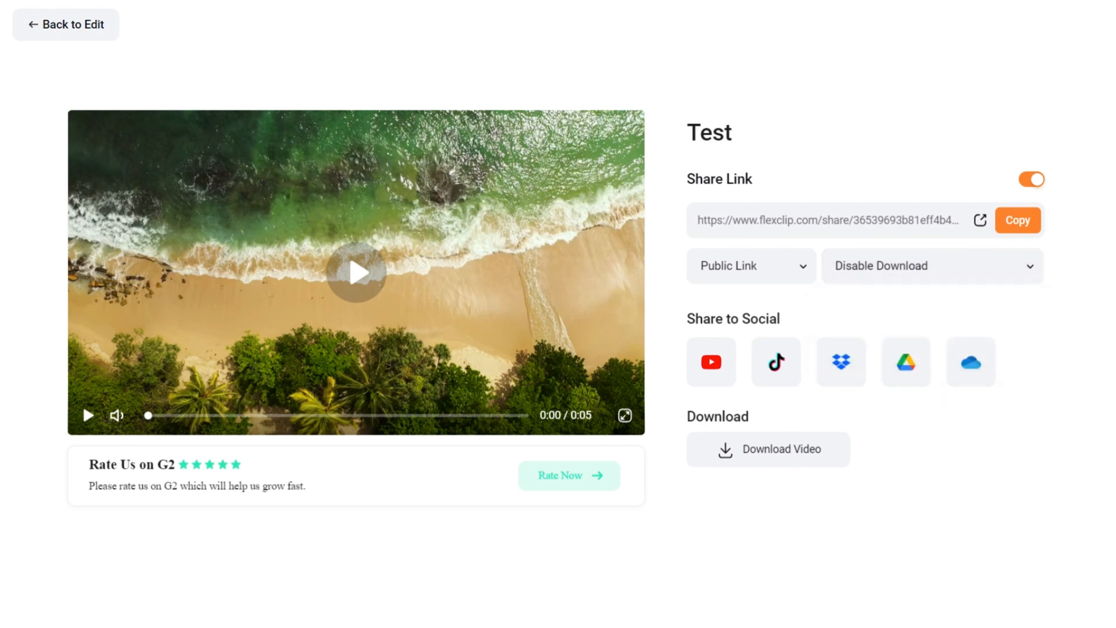
pyautogui.click(64, 25)
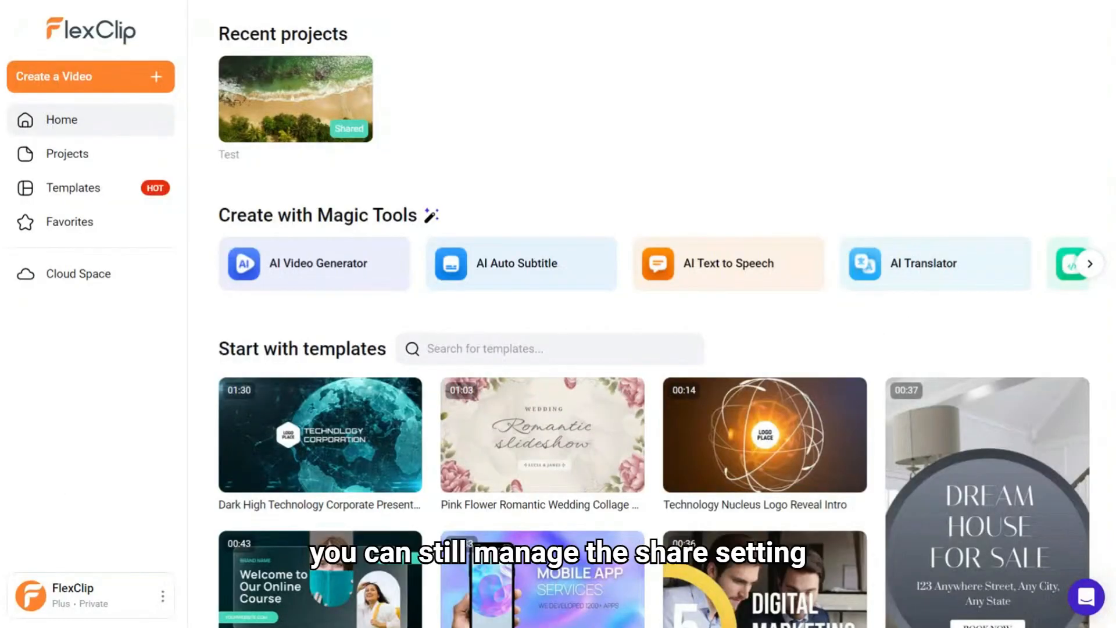
pyautogui.moveTo(67, 154)
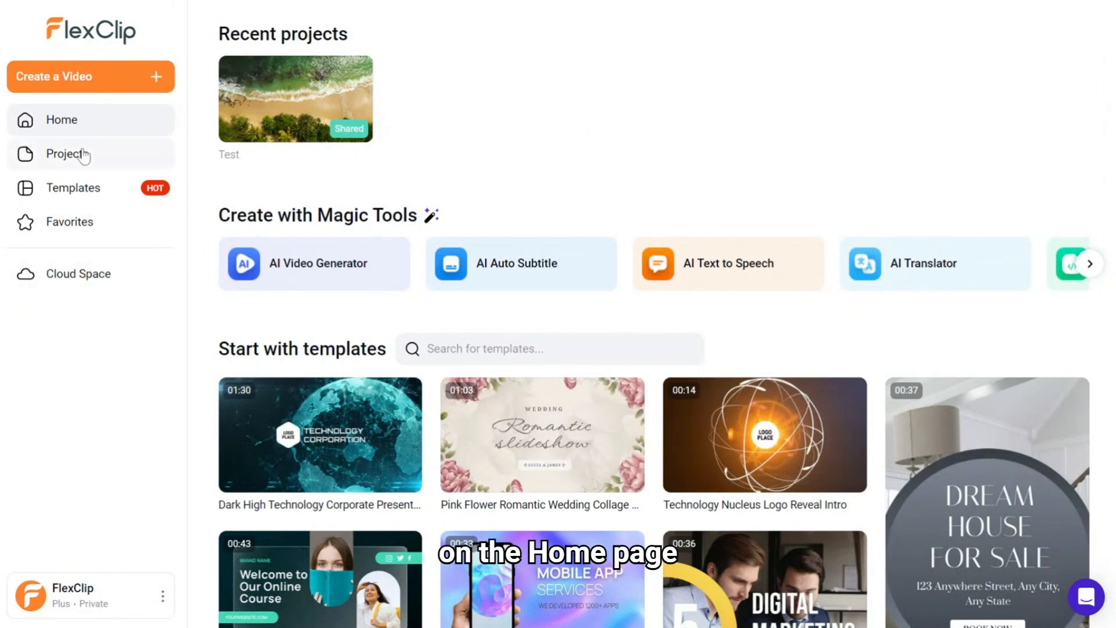
pyautogui.moveTo(310, 181)
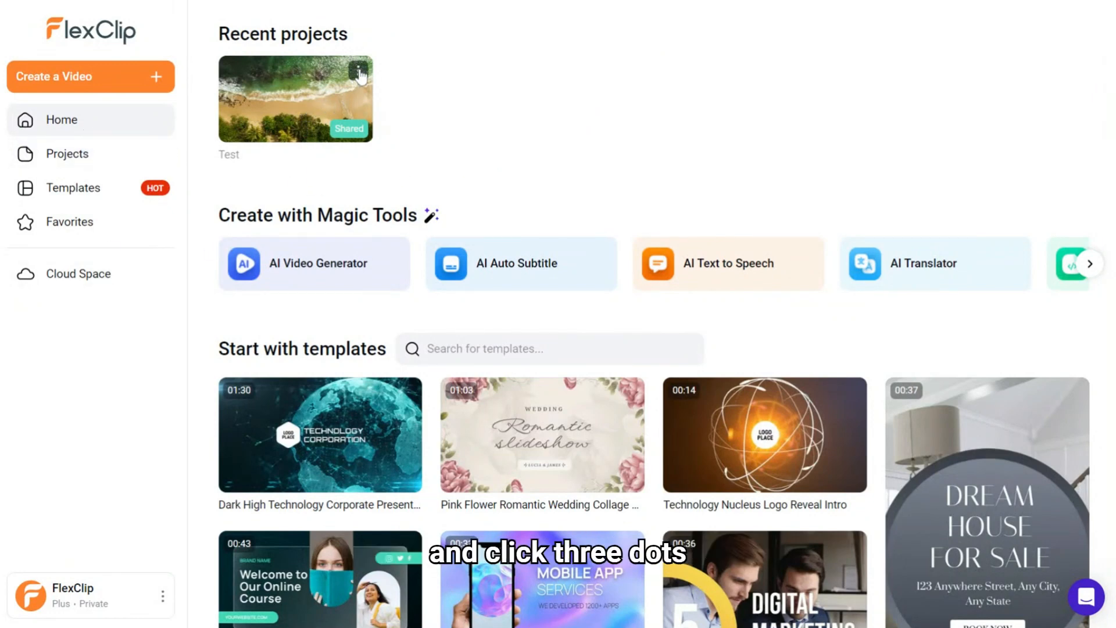
pyautogui.click(358, 71)
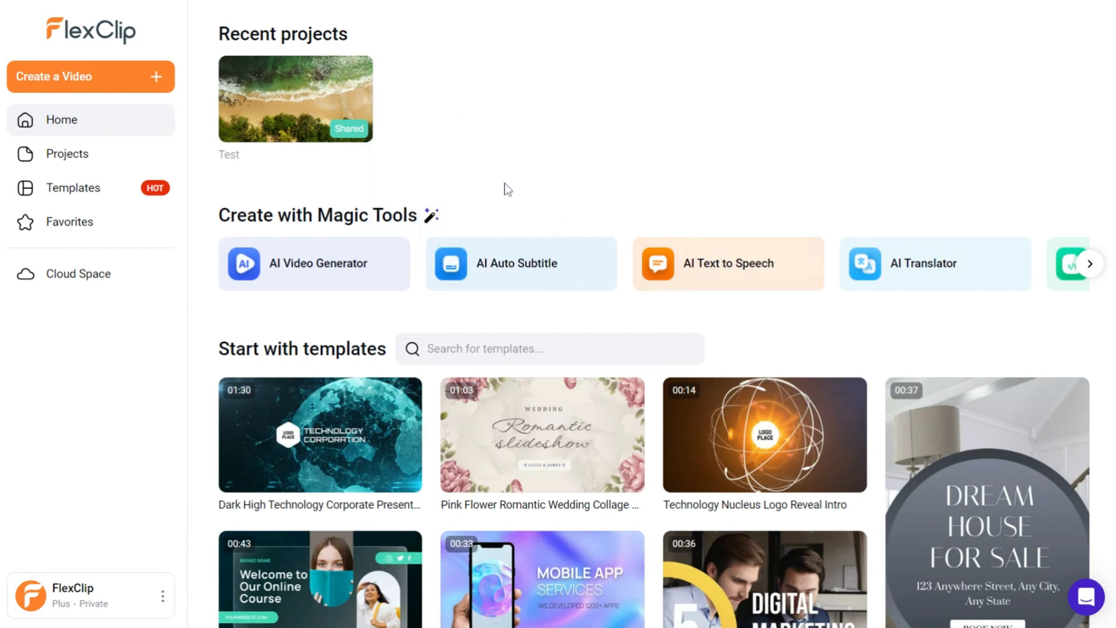
pyautogui.click(358, 71)
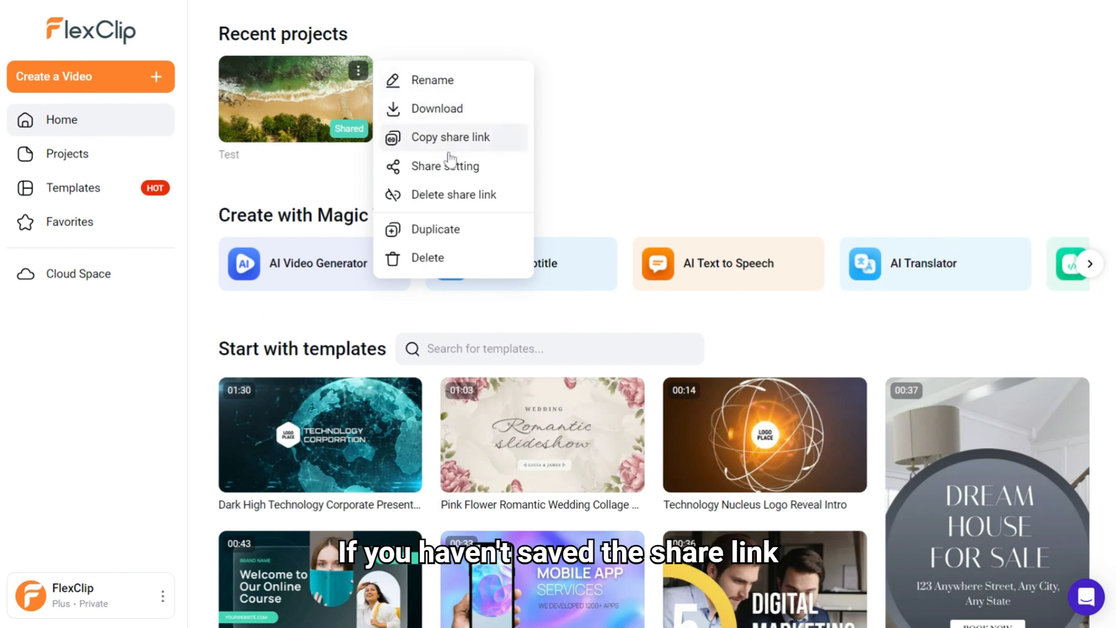
pyautogui.click(449, 137)
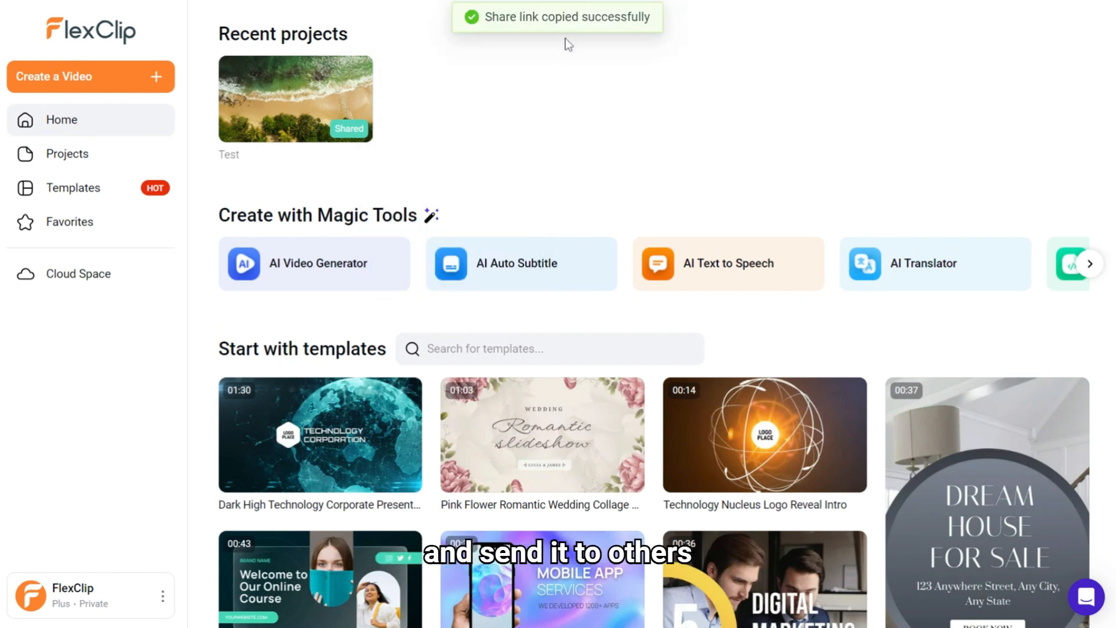
pyautogui.click(359, 74)
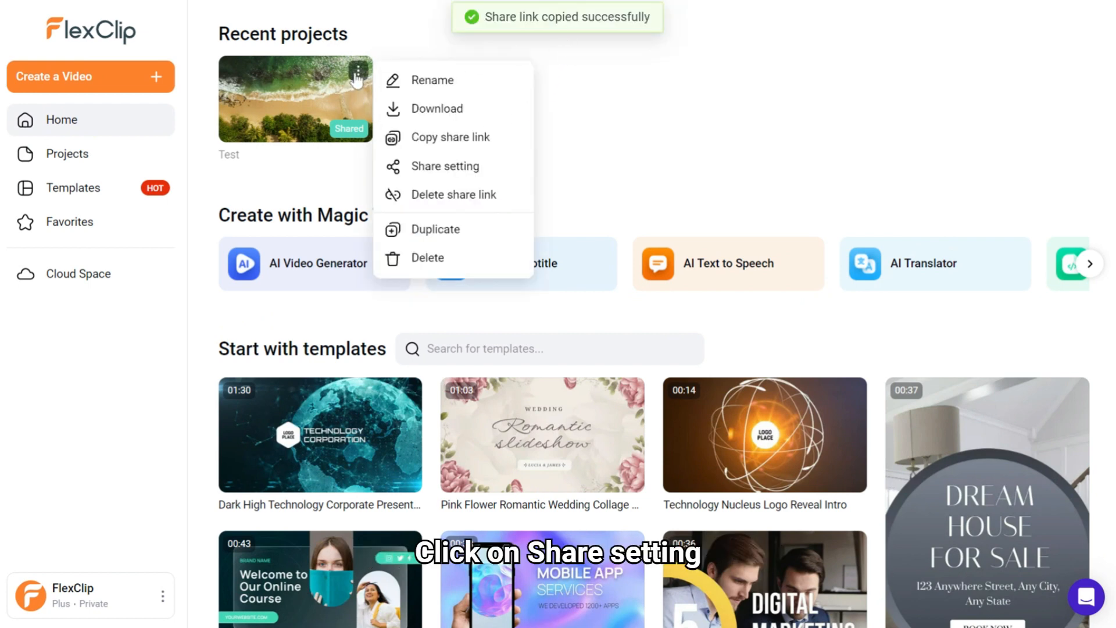
pyautogui.click(444, 165)
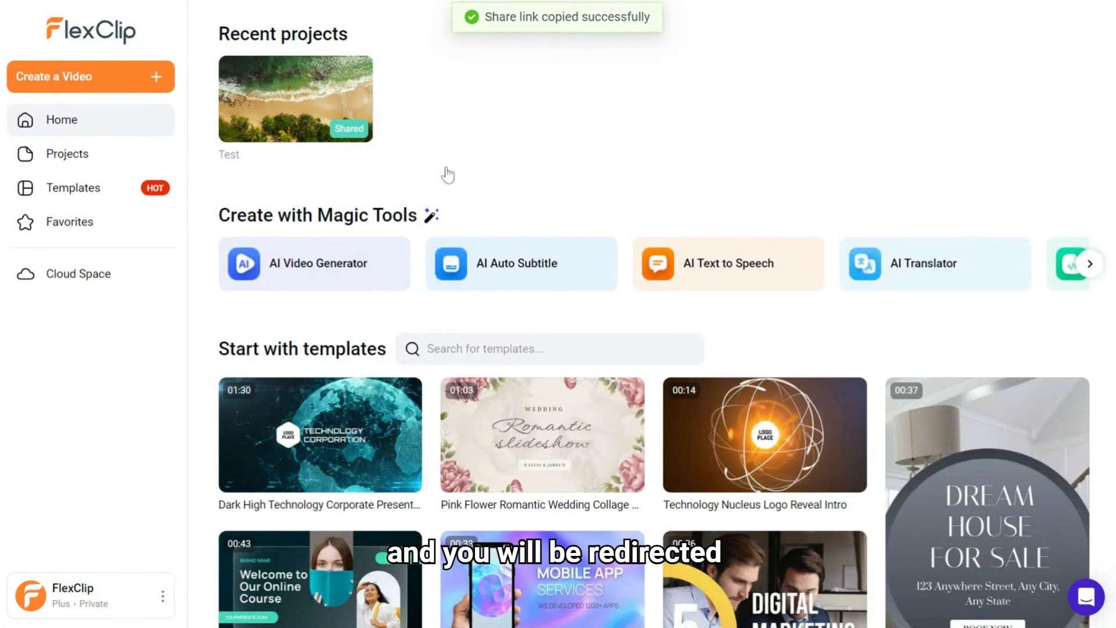
# On the Test1 share page, dismiss the description and social popups, then choose Delete Share Link
pyautogui.click(294, 99)
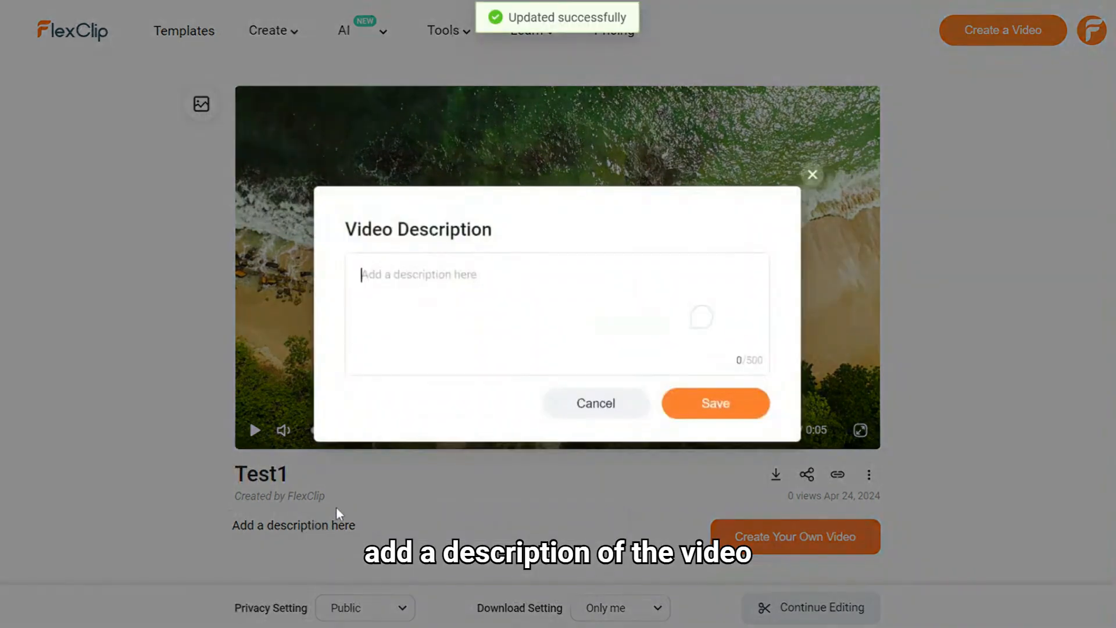
pyautogui.click(806, 475)
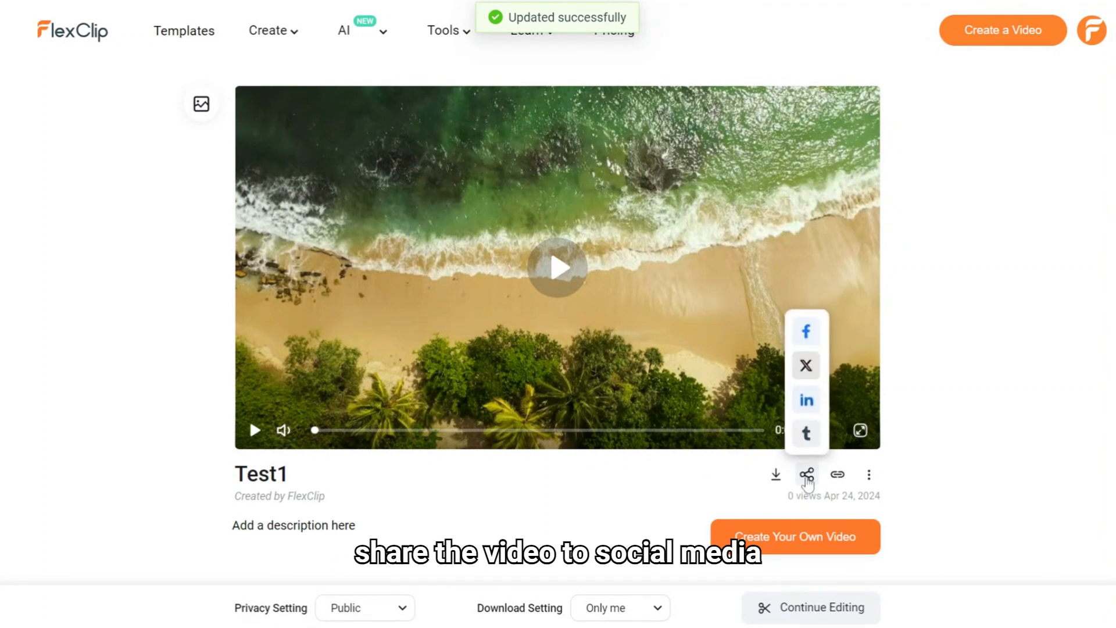
pyautogui.moveTo(972, 417)
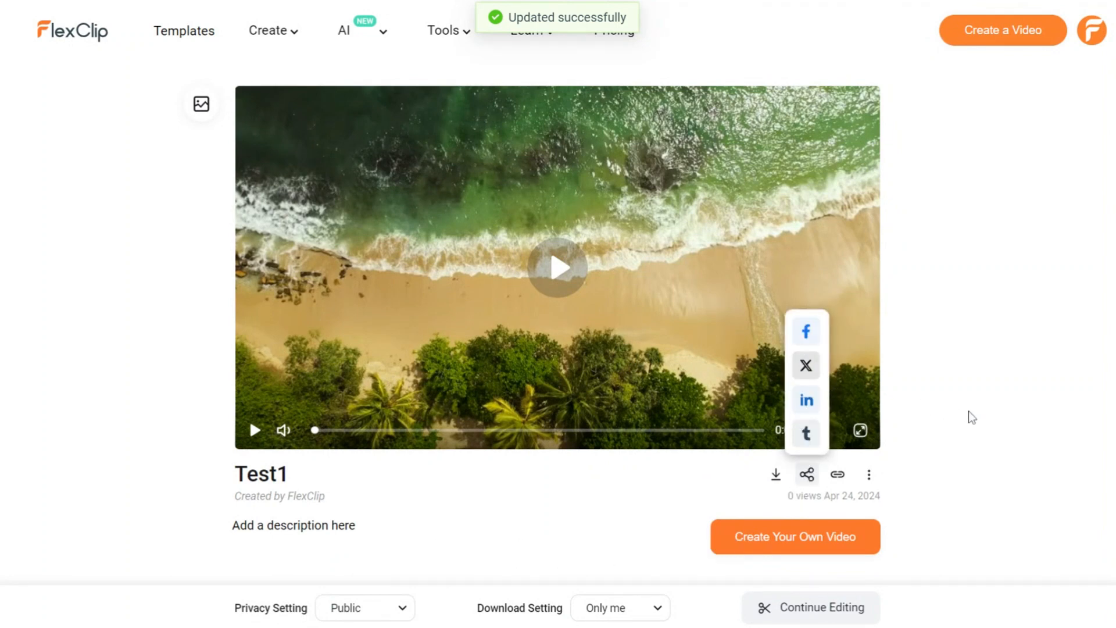
pyautogui.click(364, 606)
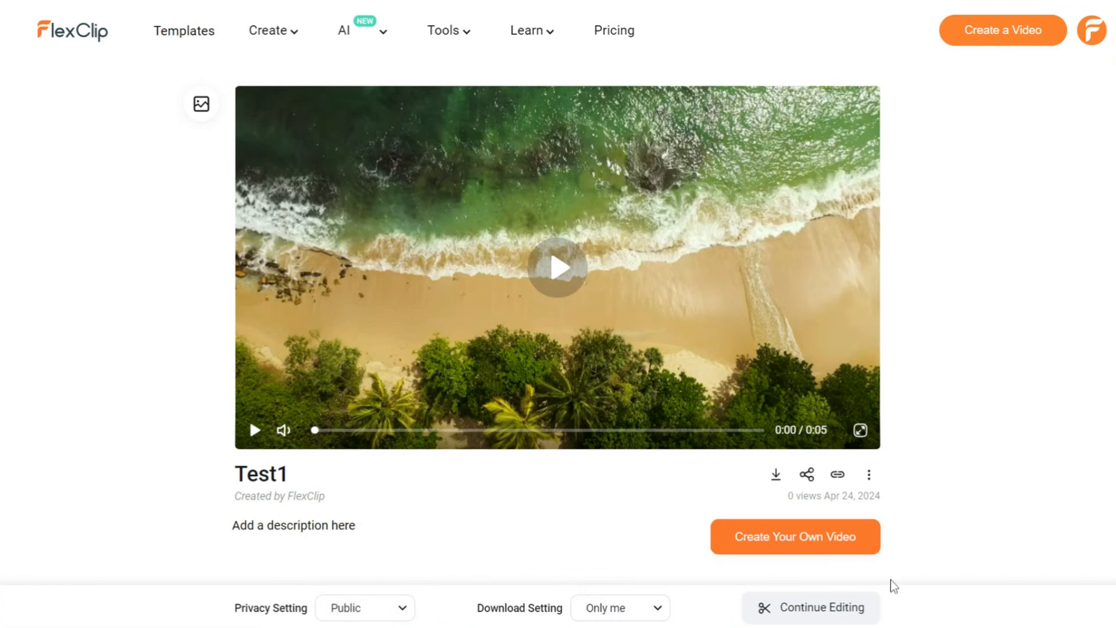
pyautogui.click(868, 474)
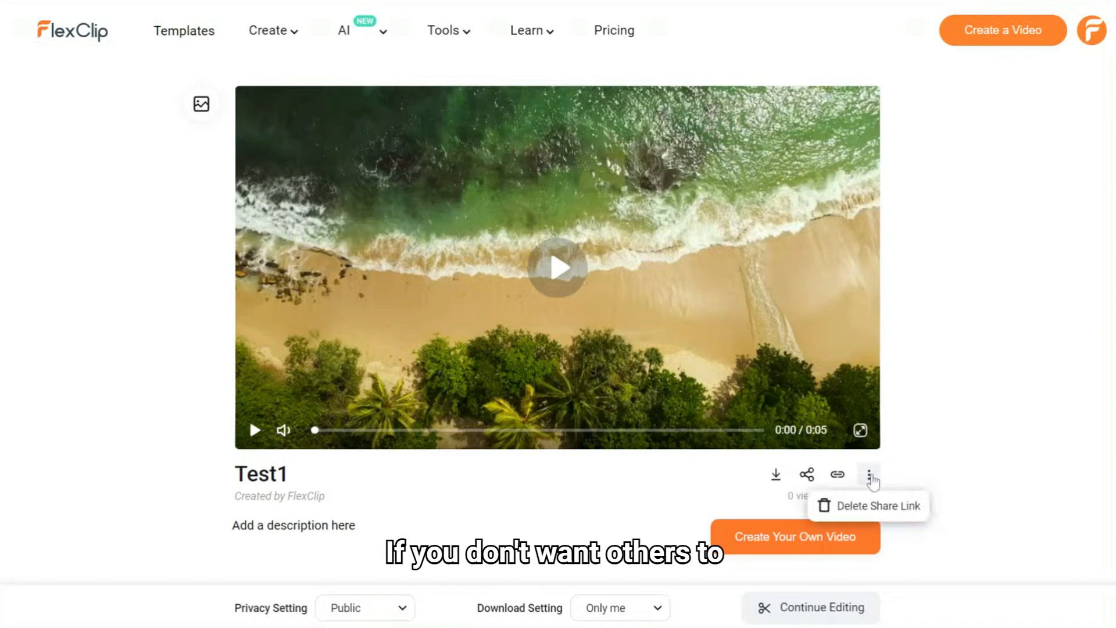
pyautogui.click(877, 505)
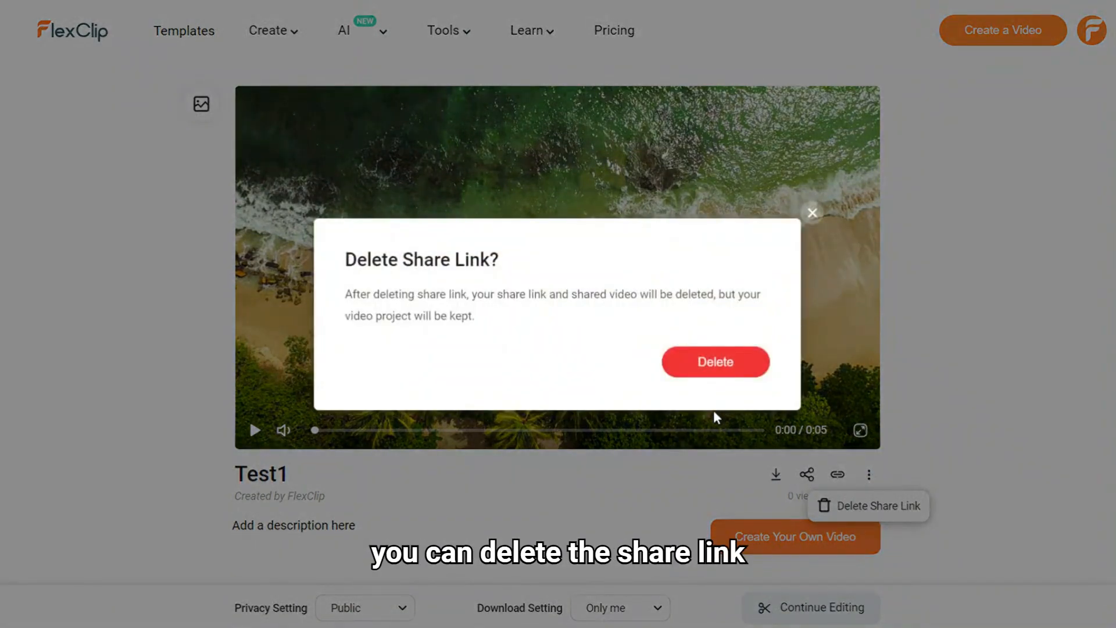